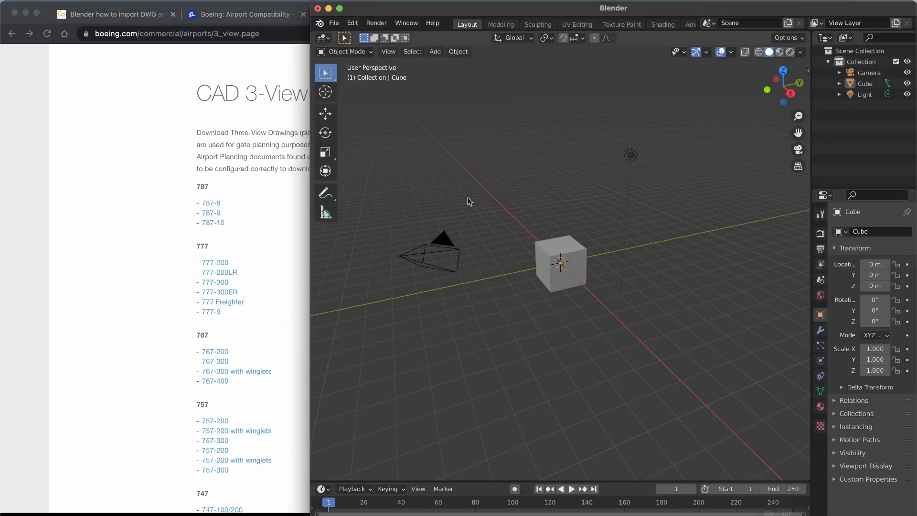
- Load plane.blend showing the finished airplane model beside its three-view outline curves
left_click(333, 23)
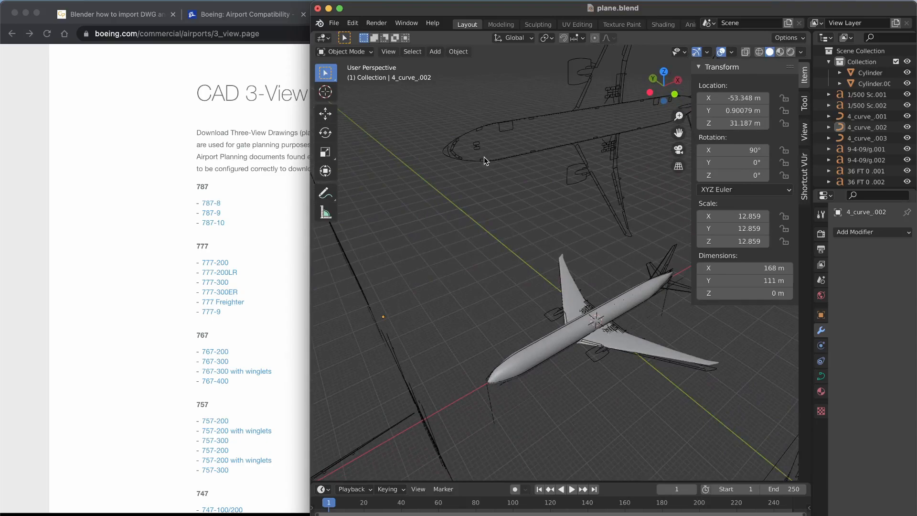
mouse_move(402, 89)
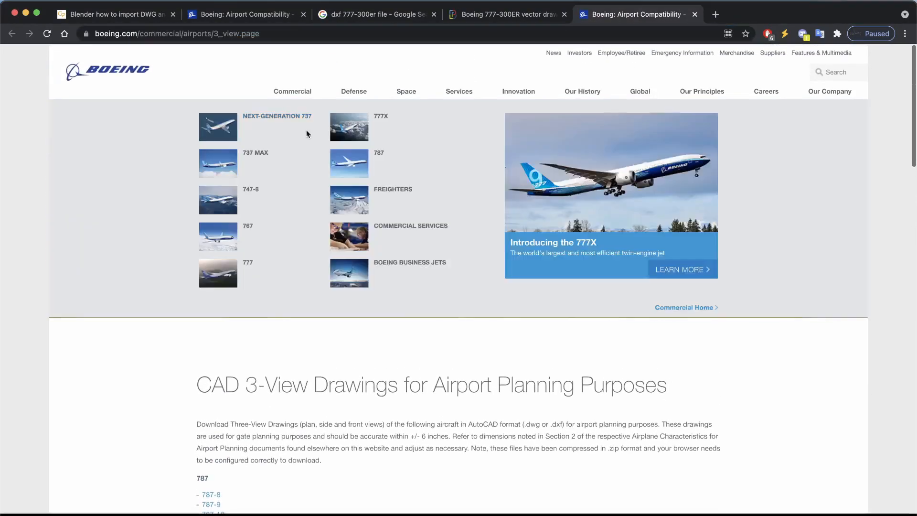
- Scroll the Boeing CAD 3-View Drawings page down to the 777 download links
scroll("down", 3)
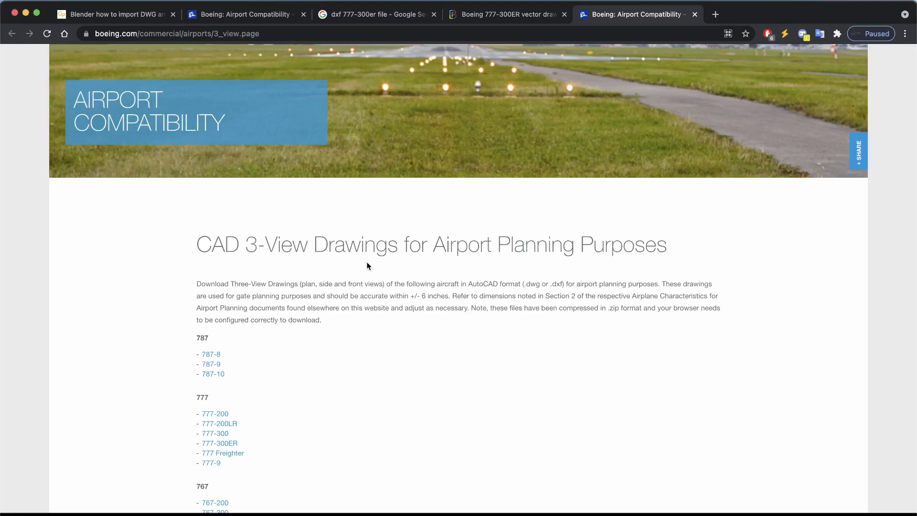
scroll("down", 3)
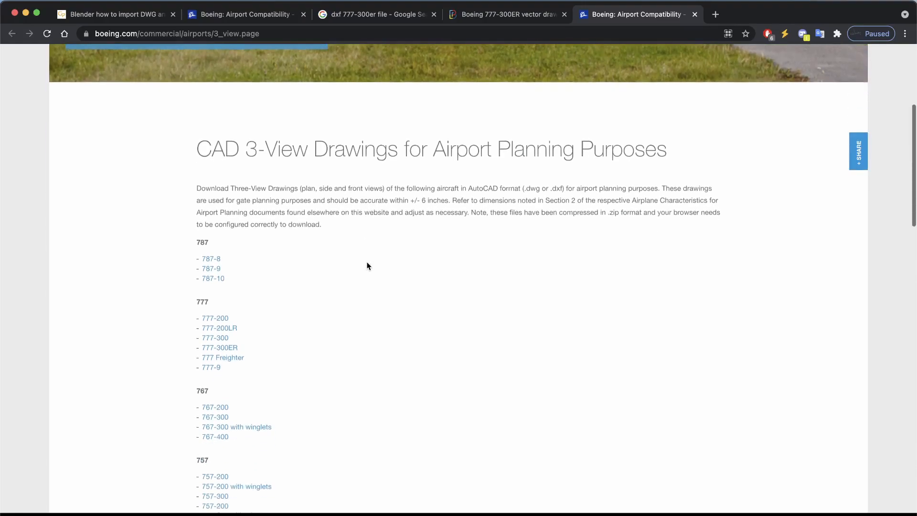
scroll("down", 3)
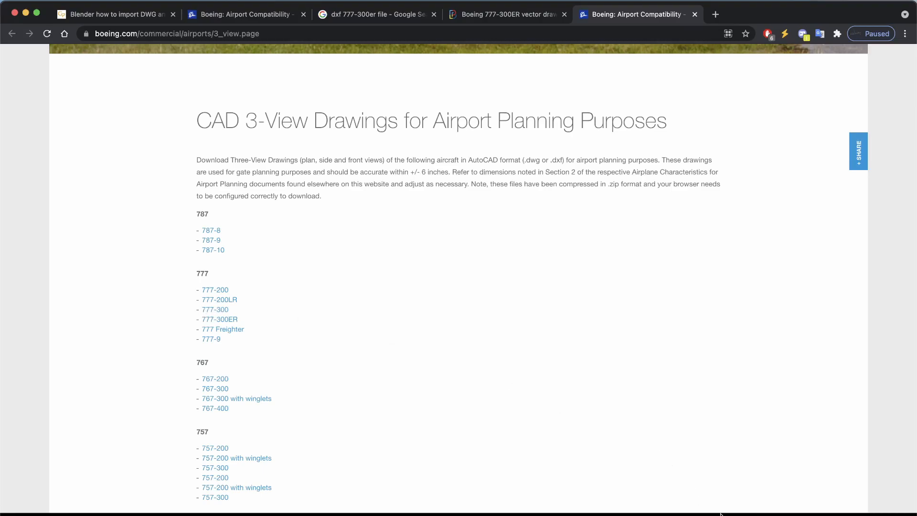
mouse_move(241, 300)
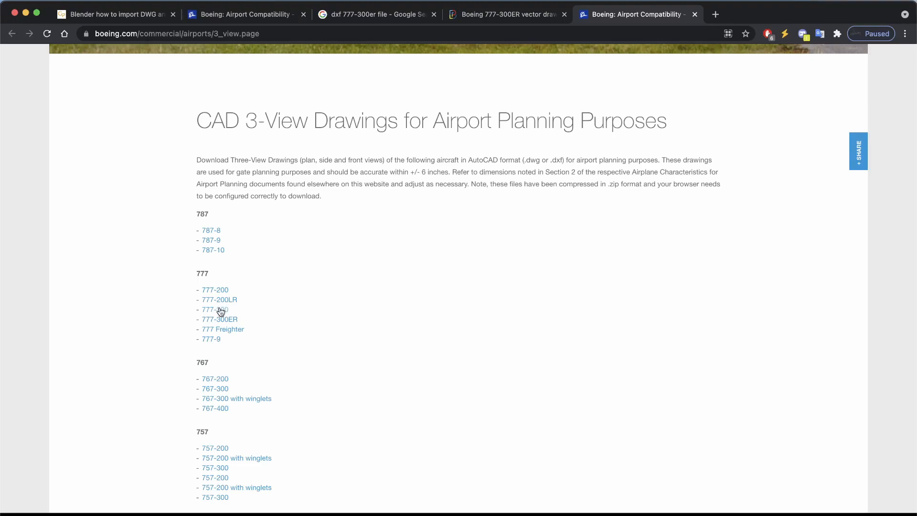
- Download the 777-300 three-view zip and extract 777-3-3v.dxf from it
left_click(215, 309)
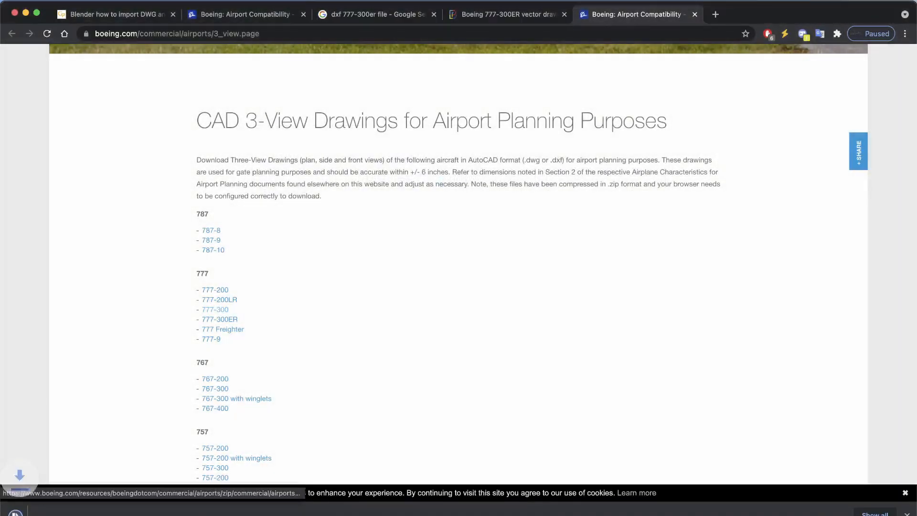
left_click(215, 309)
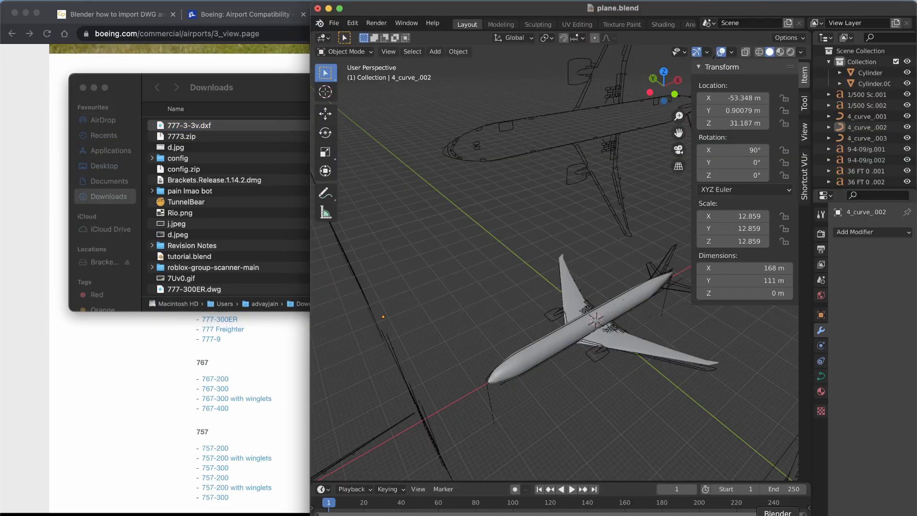
- Start a new General scene, discarding the unsaved changes to plane.blend
left_click(353, 22)
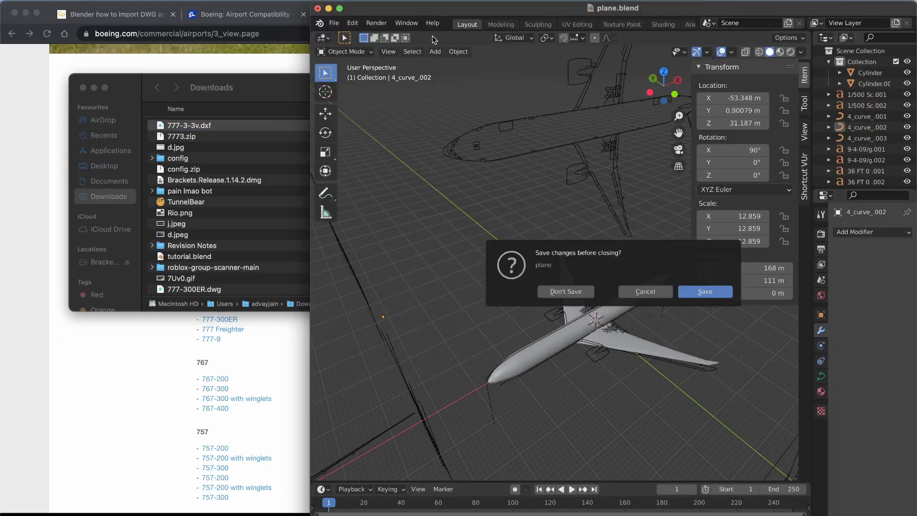
left_click(565, 291)
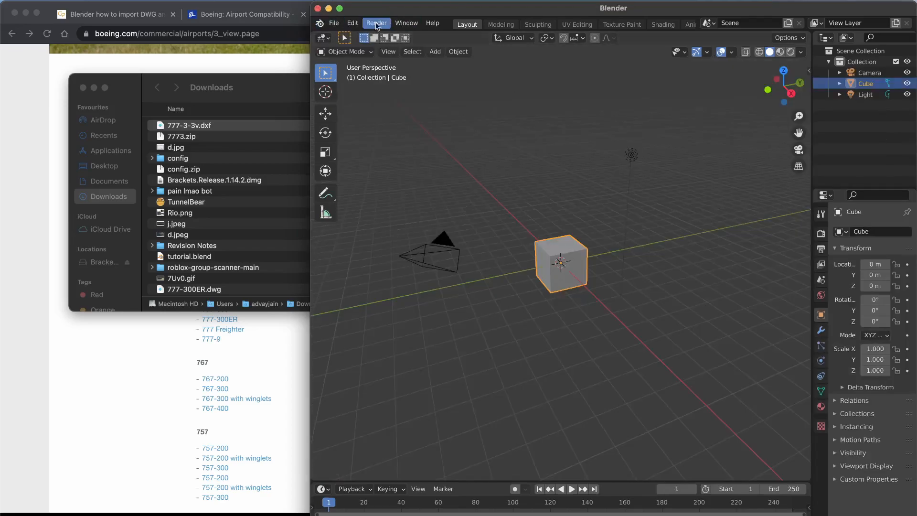
- In Preferences Add-ons, search 'aut' and enable Import AutoCAD DXF and Export Autocad DXF
left_click(352, 23)
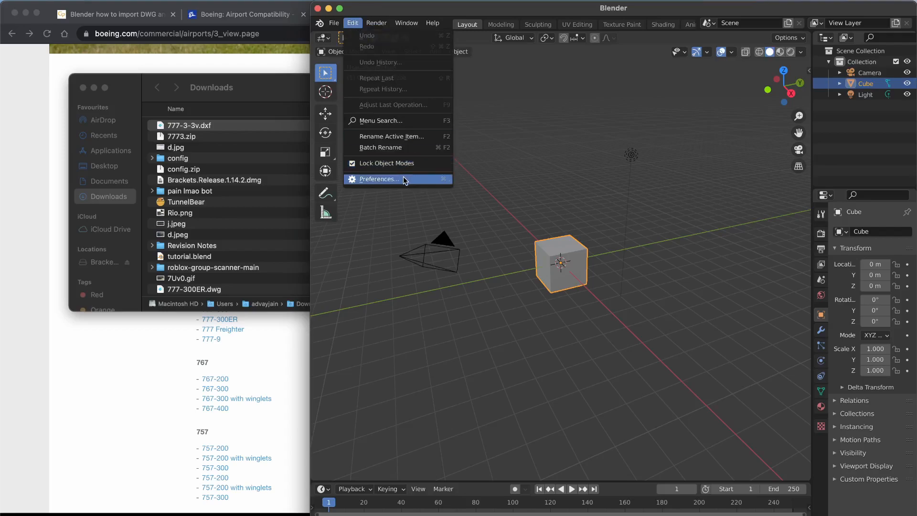
left_click(378, 179)
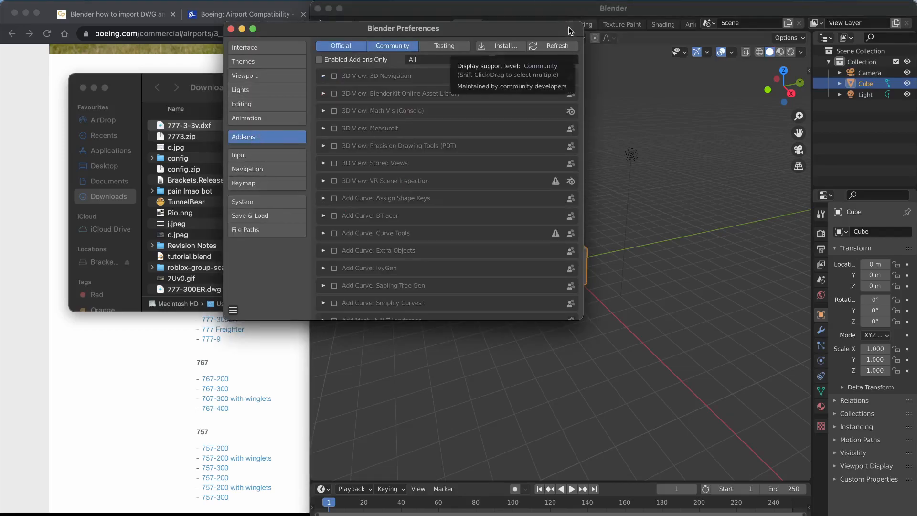
left_click(253, 27)
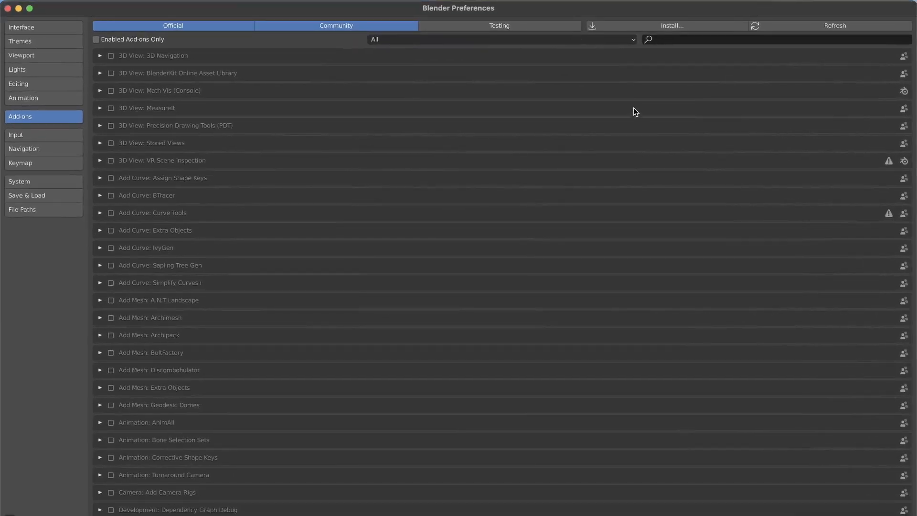
type("auto")
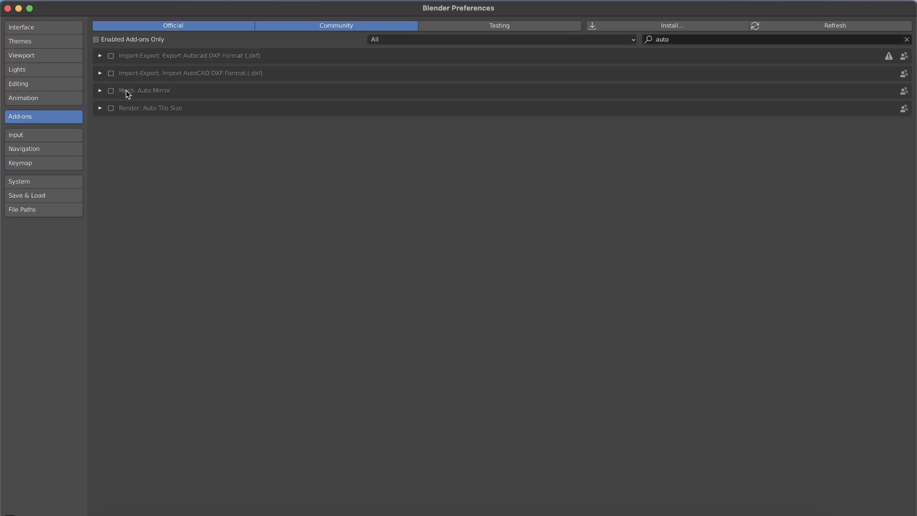
left_click(111, 72)
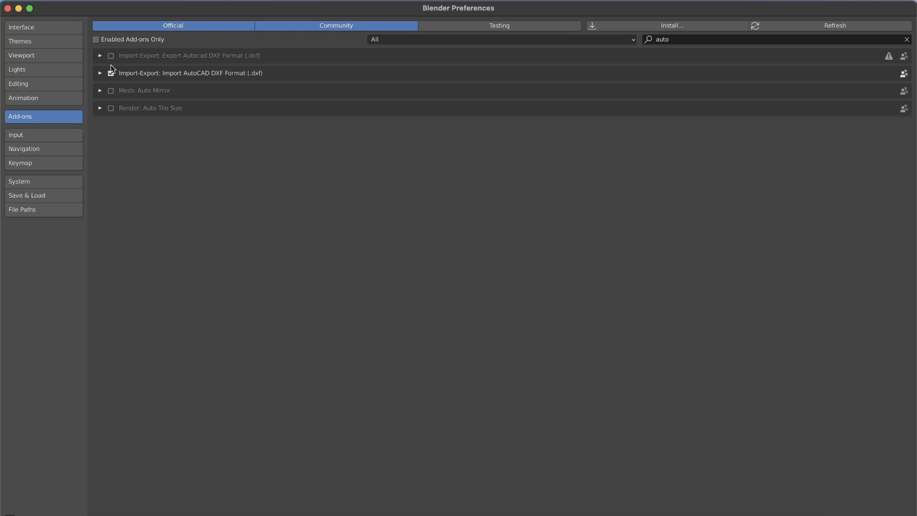
left_click(111, 55)
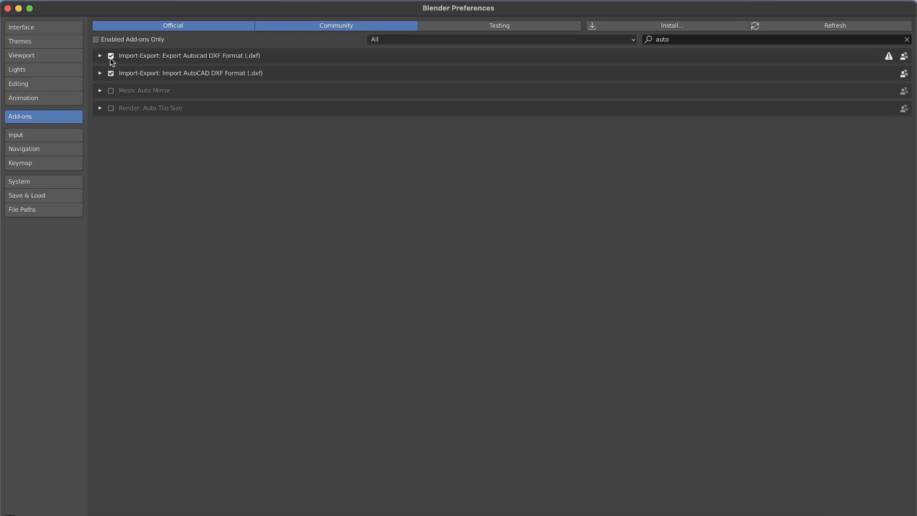
mouse_move(17, 19)
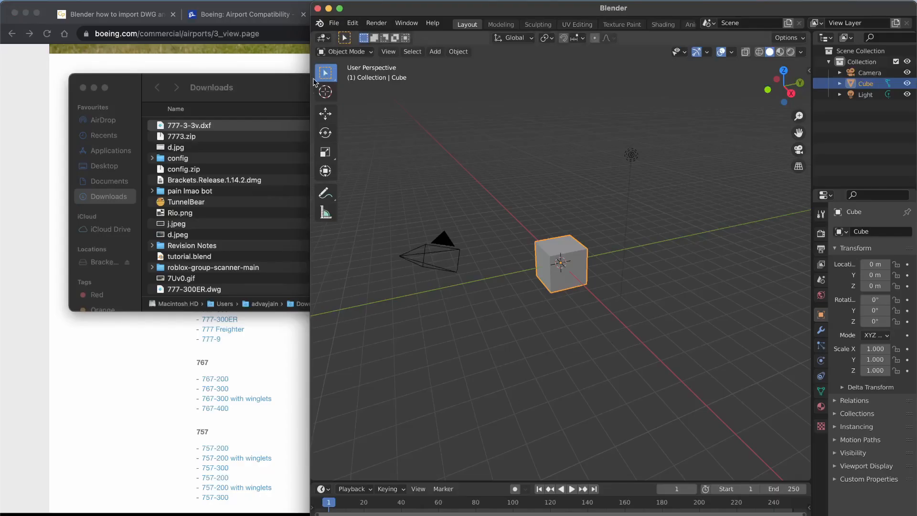
- Maximize the Blender window over the default cube scene and reach for the File menu
left_click(191, 125)
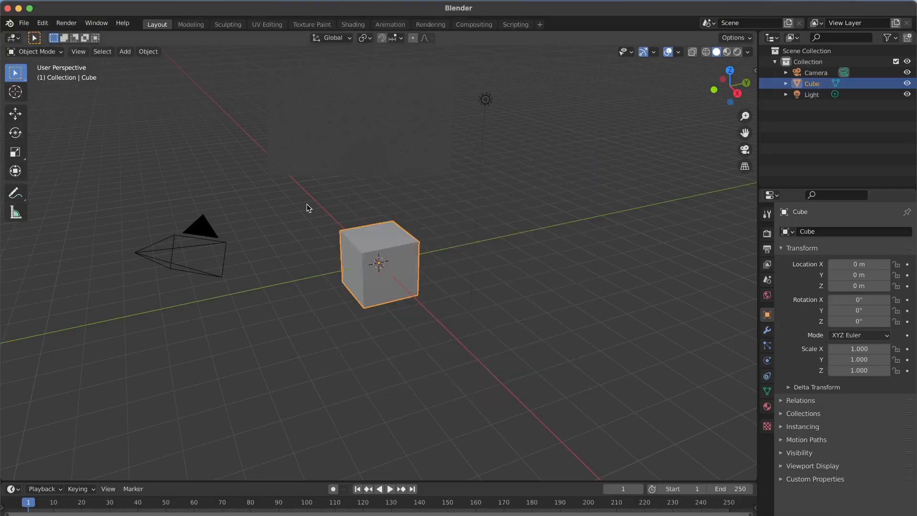
left_click(23, 23)
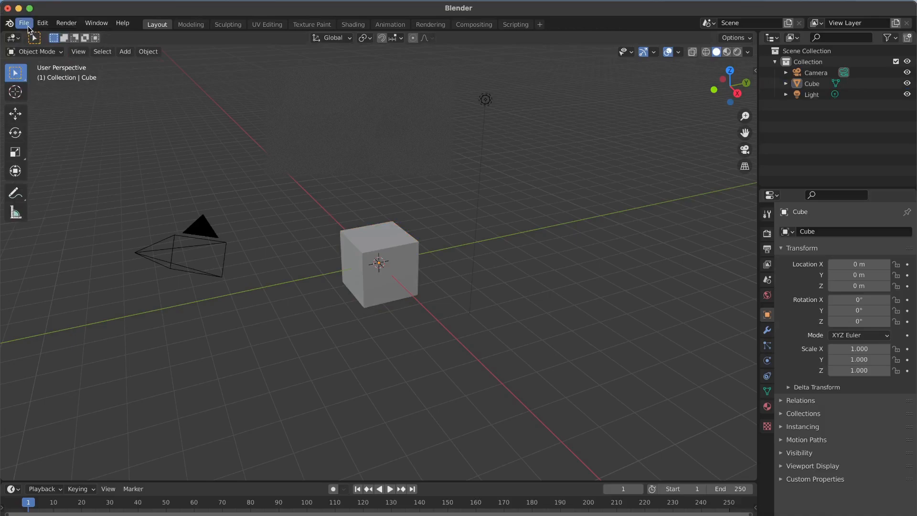
- Import 777-3-3v.dxf from Downloads via AutoCAD DXF, adding its curve, mesh and text objects
left_click(24, 23)
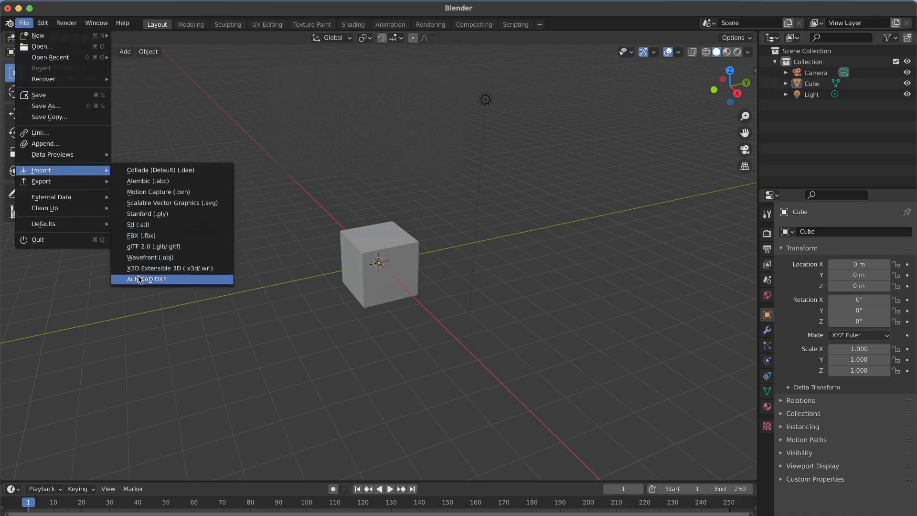
left_click(146, 279)
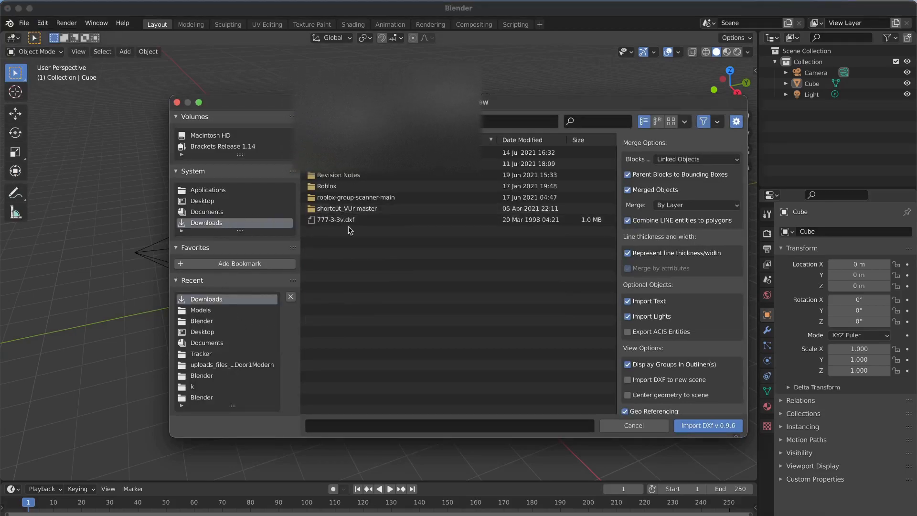
left_click(336, 220)
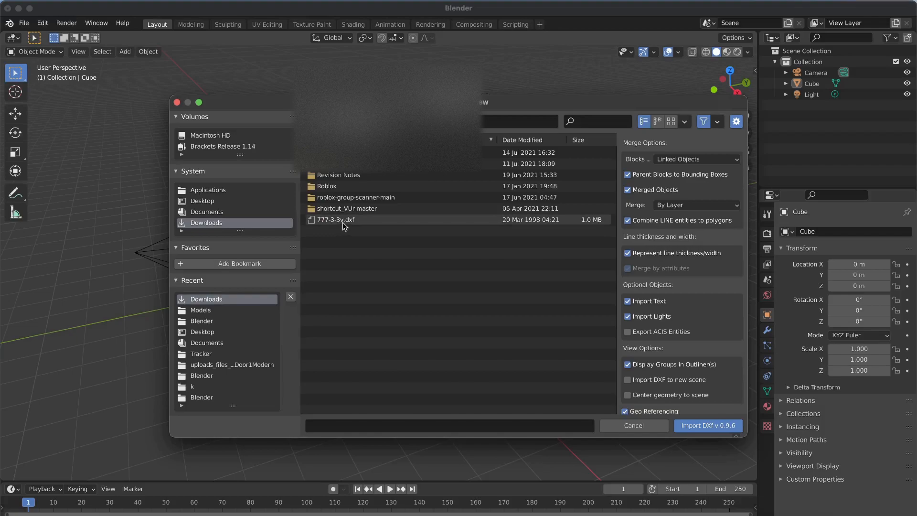
left_click(335, 220)
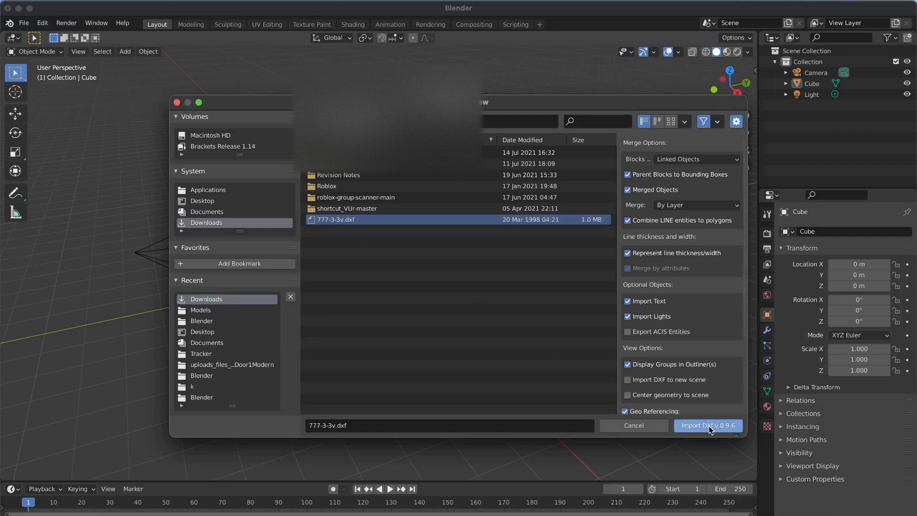
left_click(708, 425)
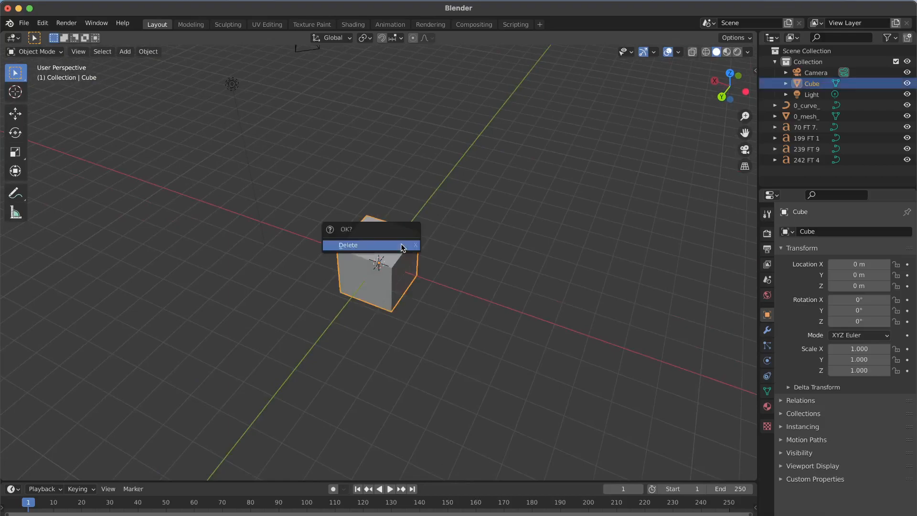
- Delete the default cube and select the imported 0_curve_ object in the Outliner
left_click(347, 245)
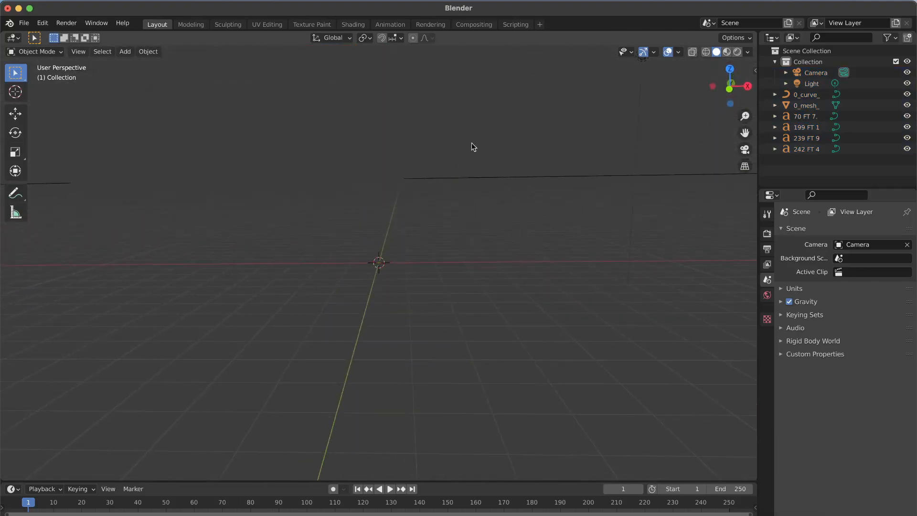
left_click(806, 95)
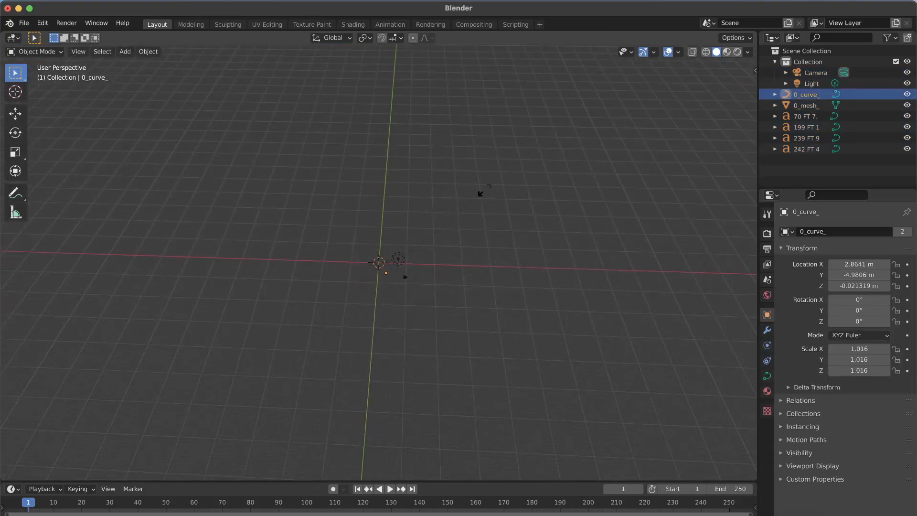
- Scale the blueprint curves down to 0.059 revealing three 777 views, and enter Edit Mode
left_click_drag(400, 259, 332, 209)
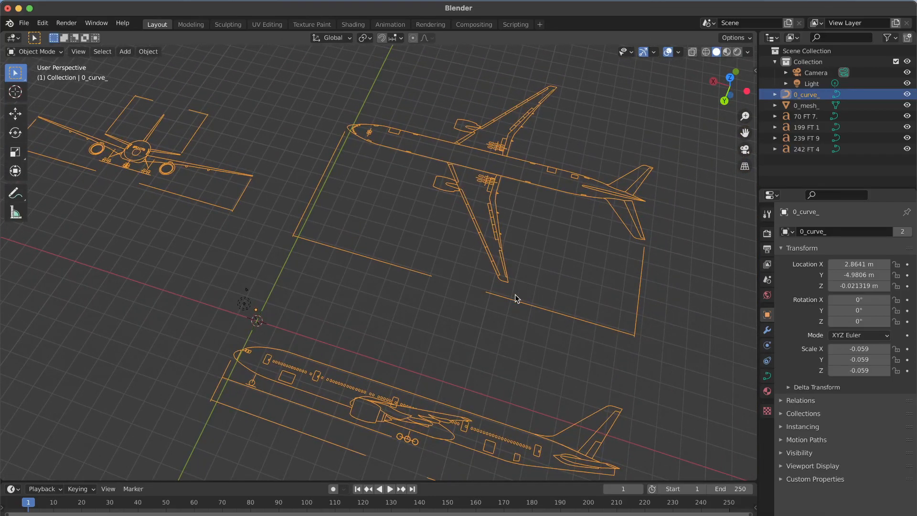
key("Tab")
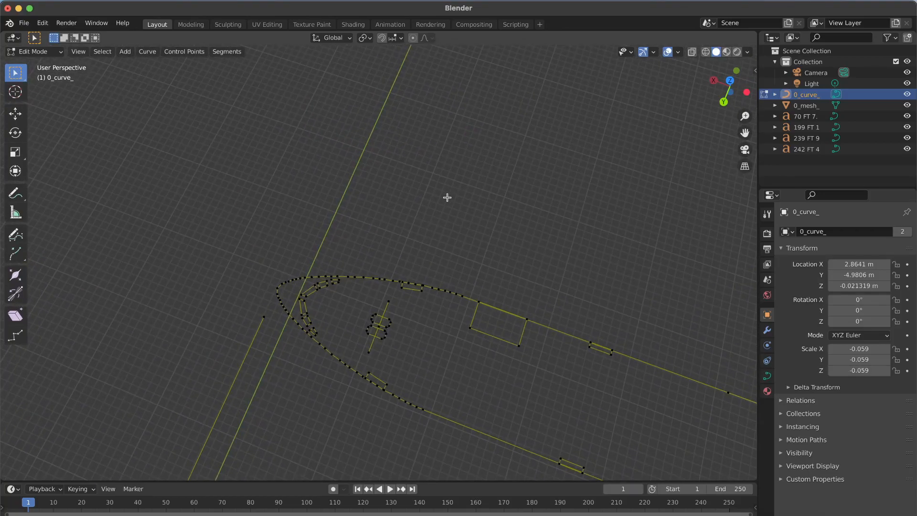
- Box-select some fuselage outline points to inspect them, then return to Object Mode
left_click_drag(447, 197, 411, 297)
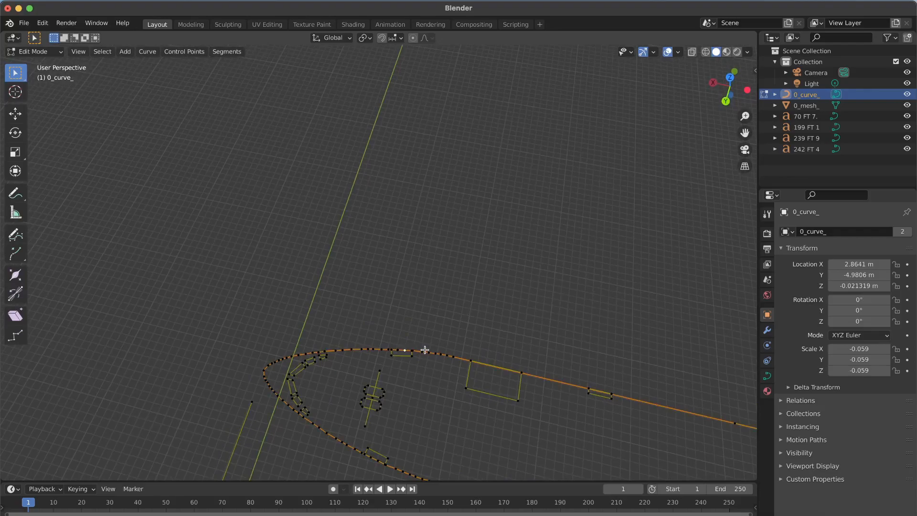
mouse_move(432, 271)
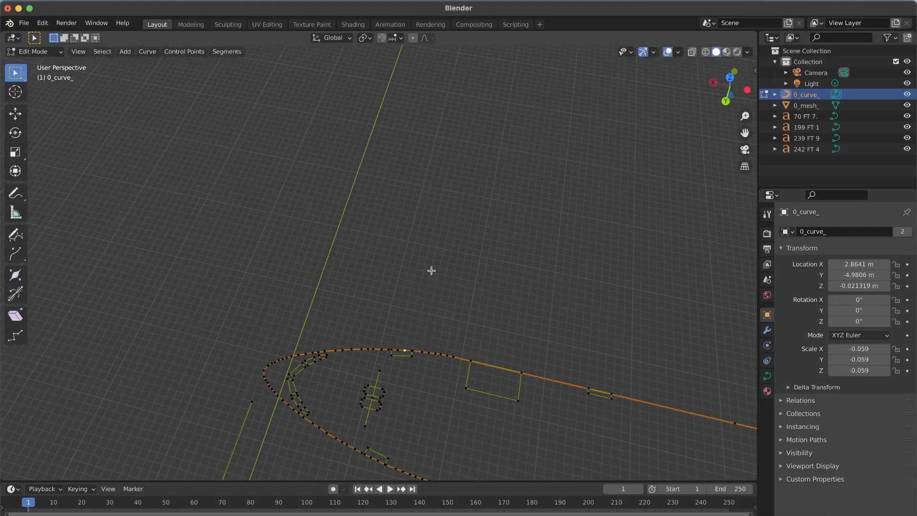
key("Tab")
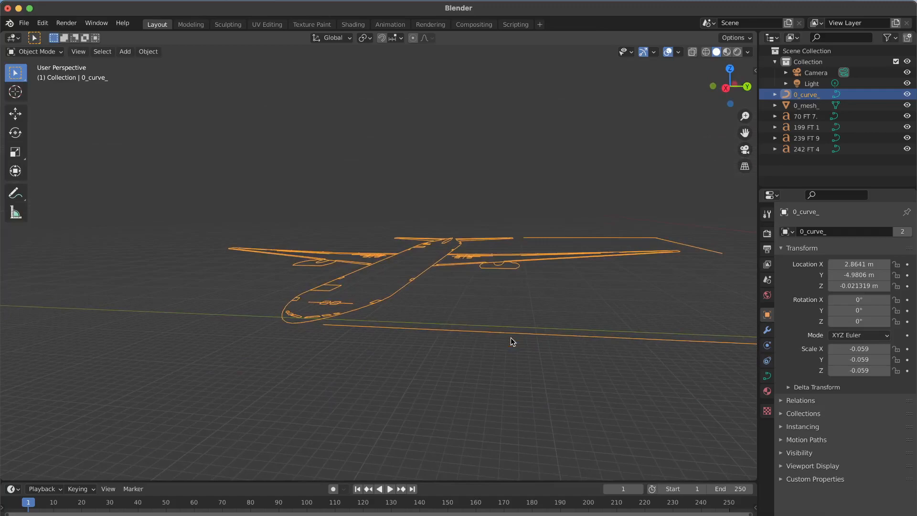
left_click_drag(512, 342, 533, 432)
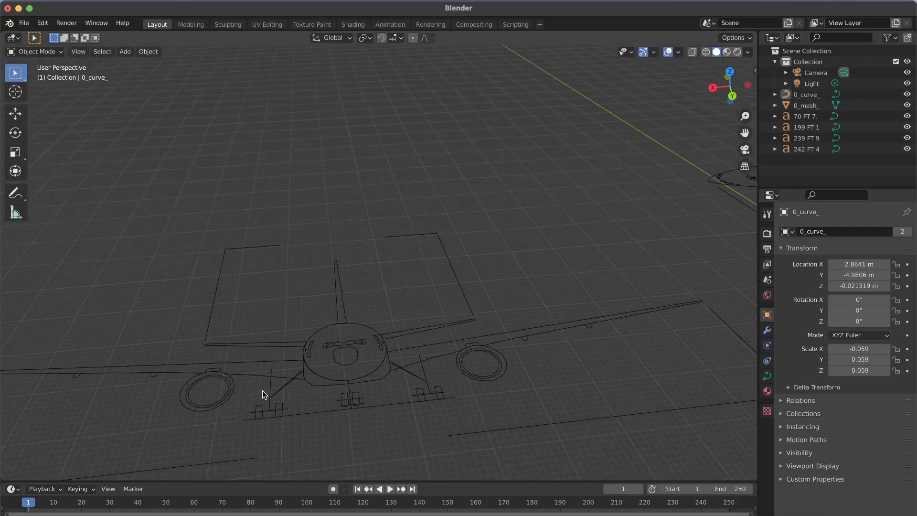
key("Tab")
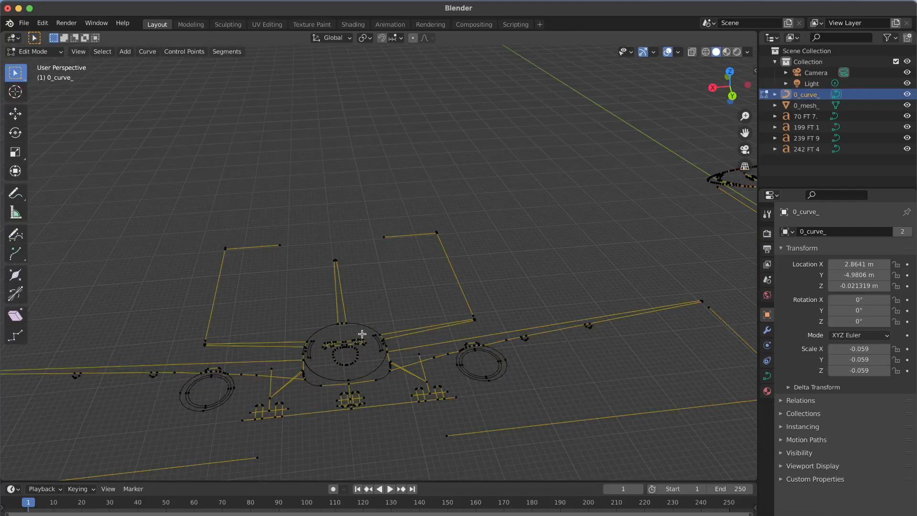
key("Tab")
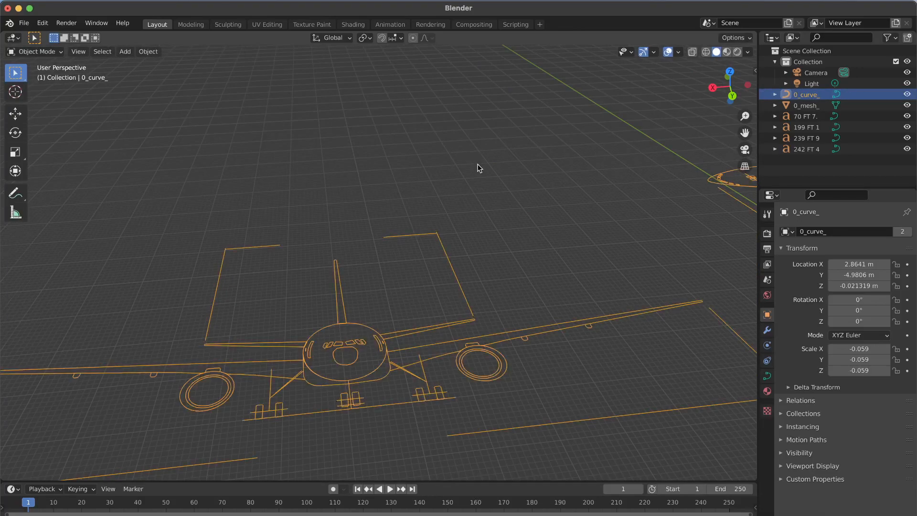
key("Tab")
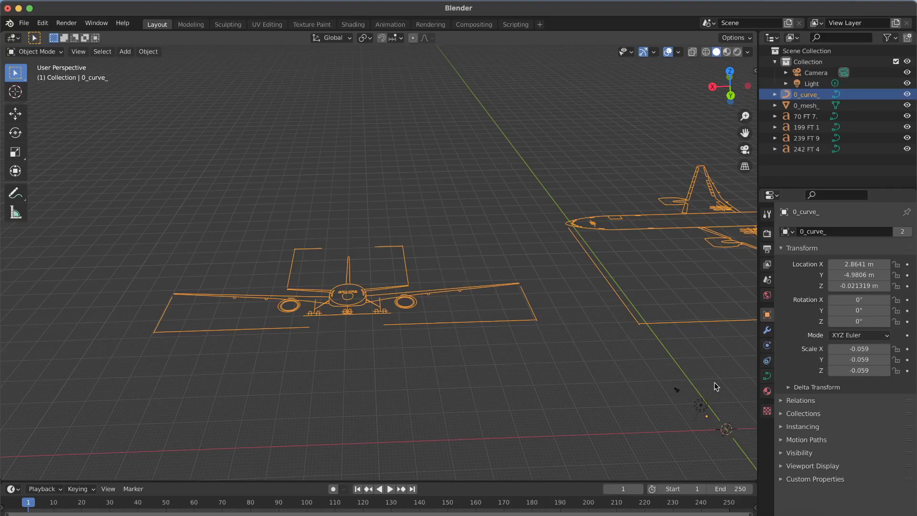
mouse_move(764, 495)
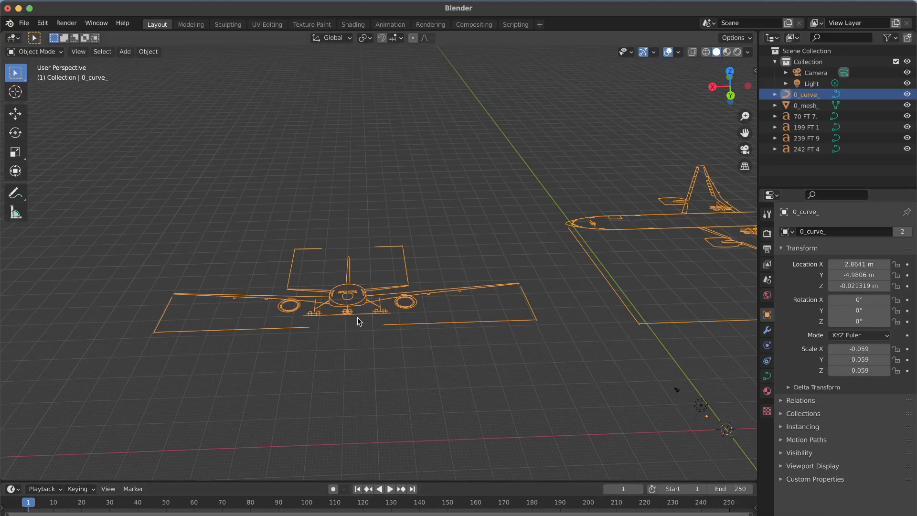
mouse_move(494, 356)
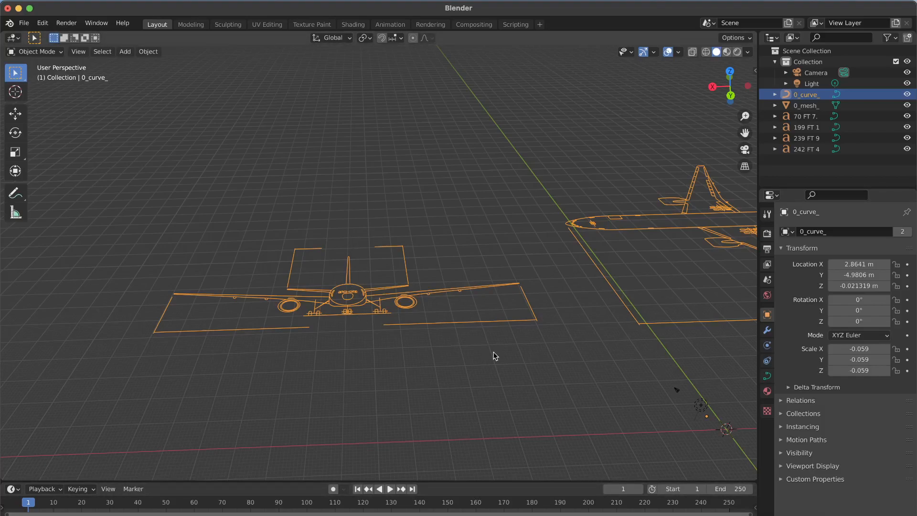